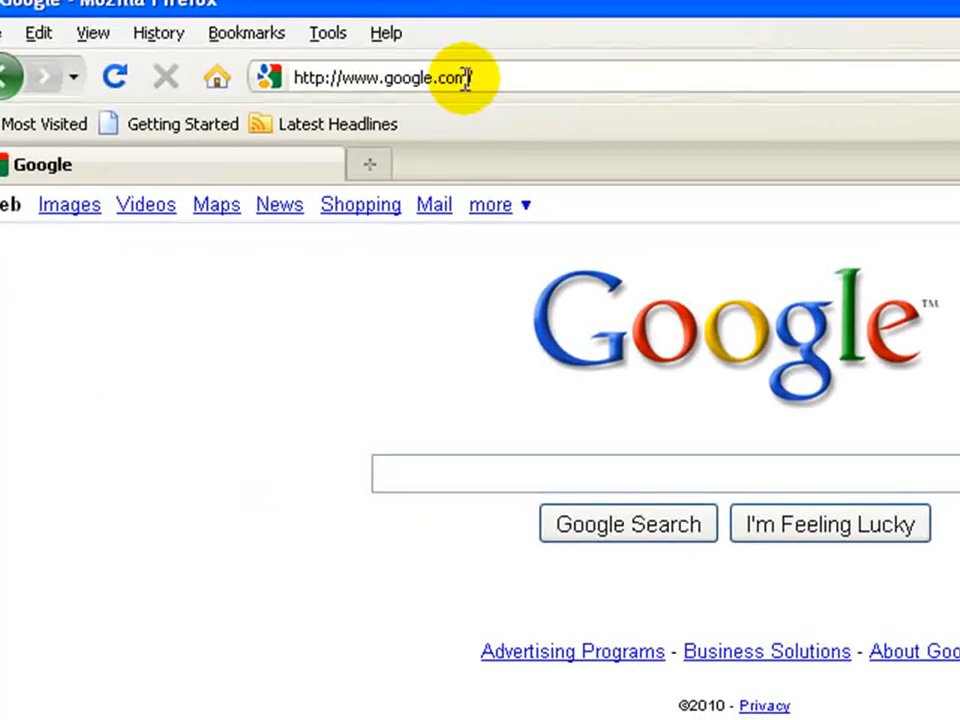
- Enter the address mrcjproductionz.weebly.com in place of Google and load the site
type("mrcjpro")
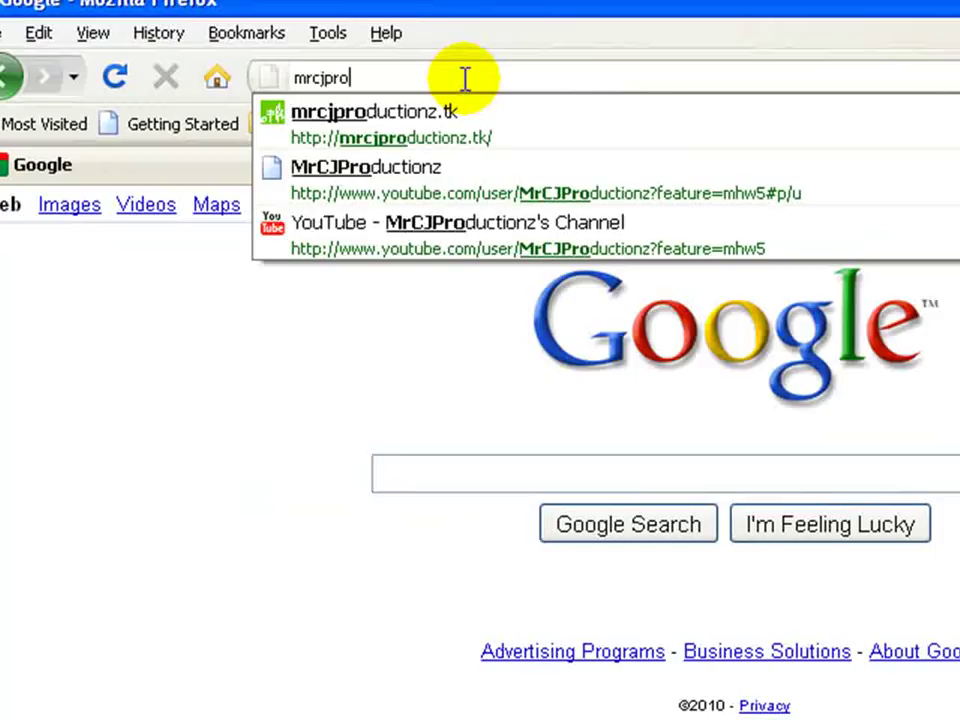
type("ductionz")
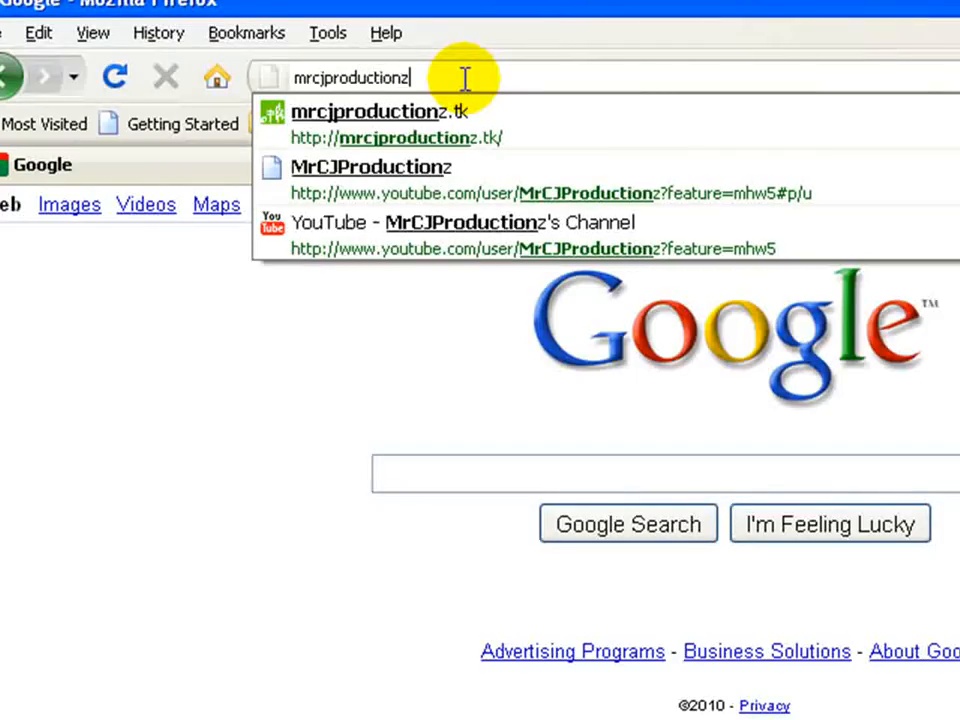
type(".weel")
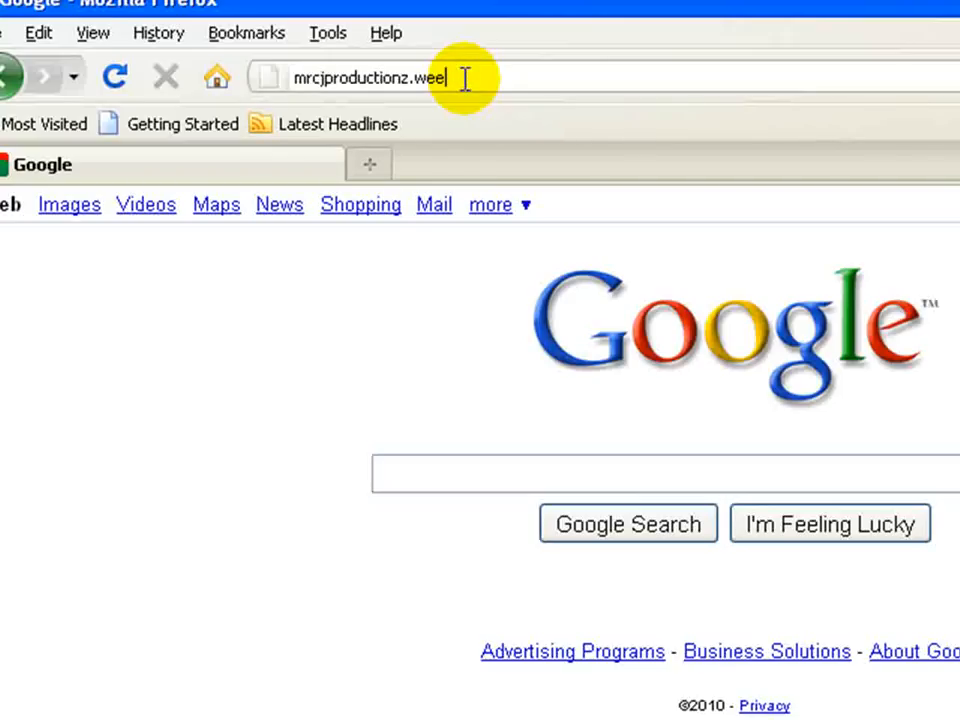
type("bly.com")
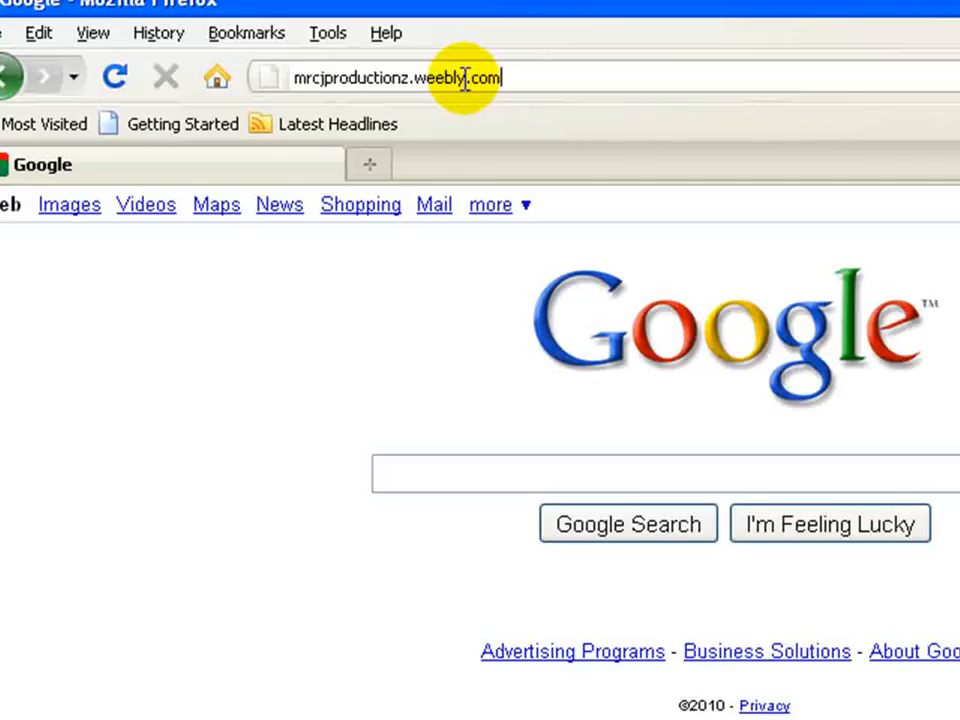
key("Return")
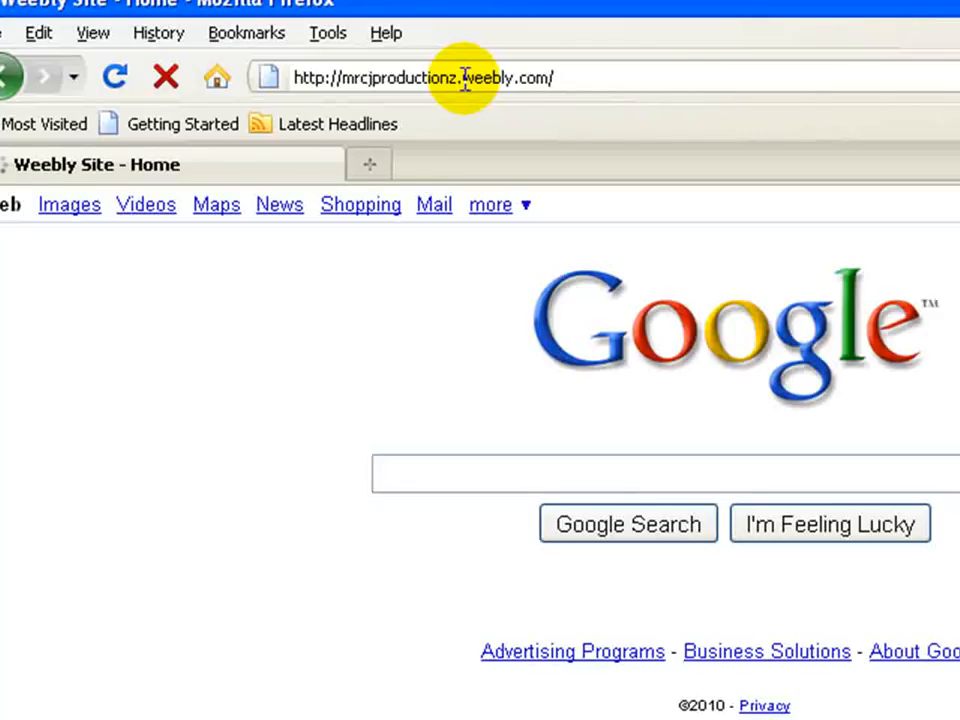
mouse_move(550, 77)
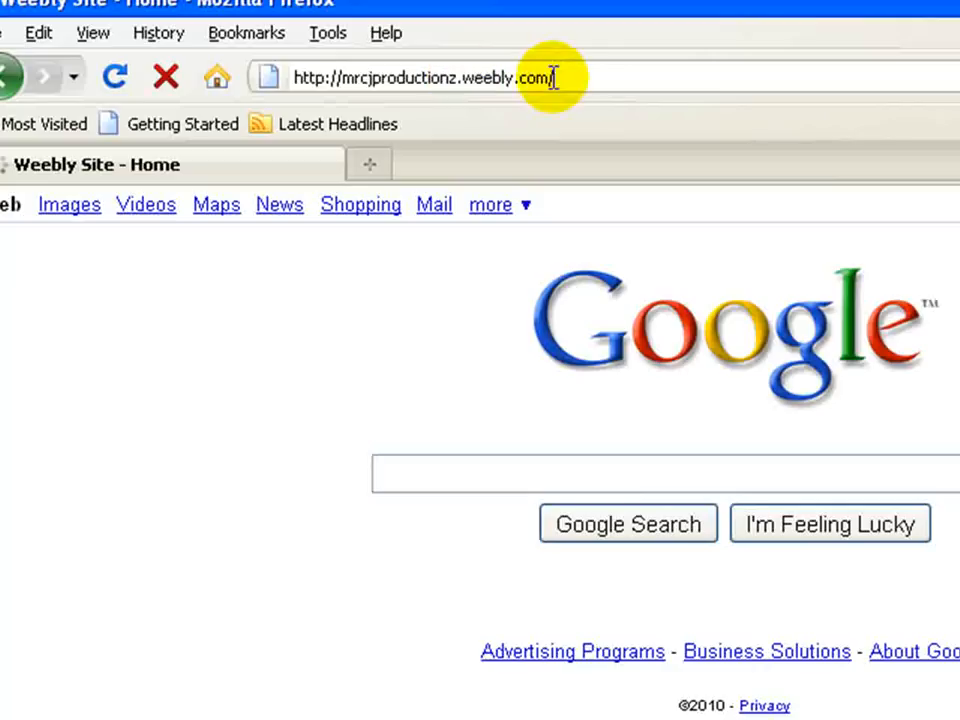
mouse_move(52, 220)
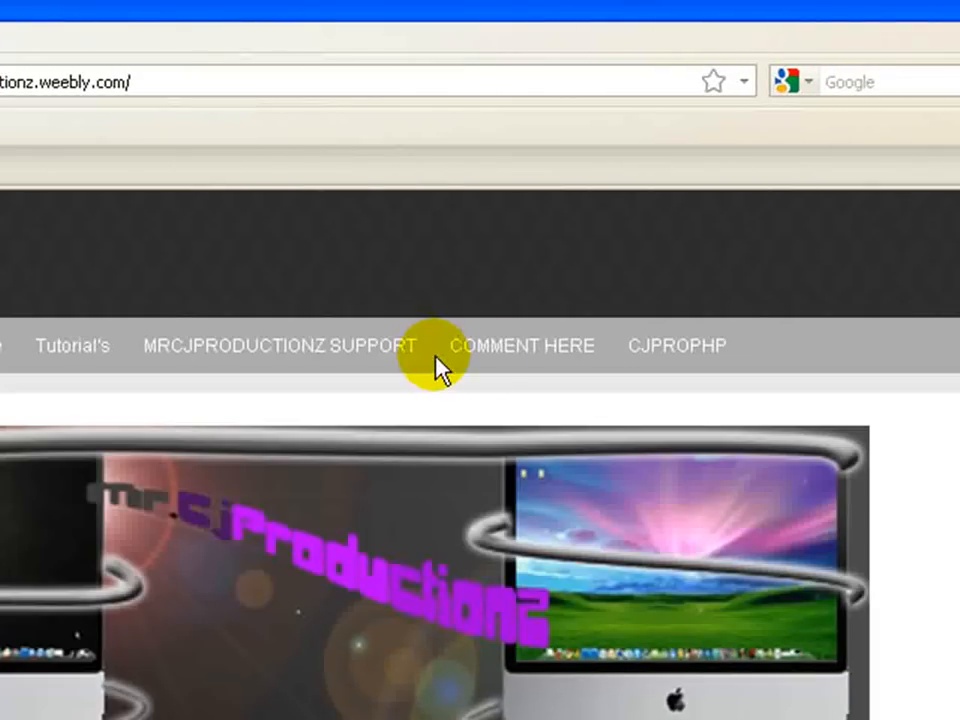
mouse_move(677, 346)
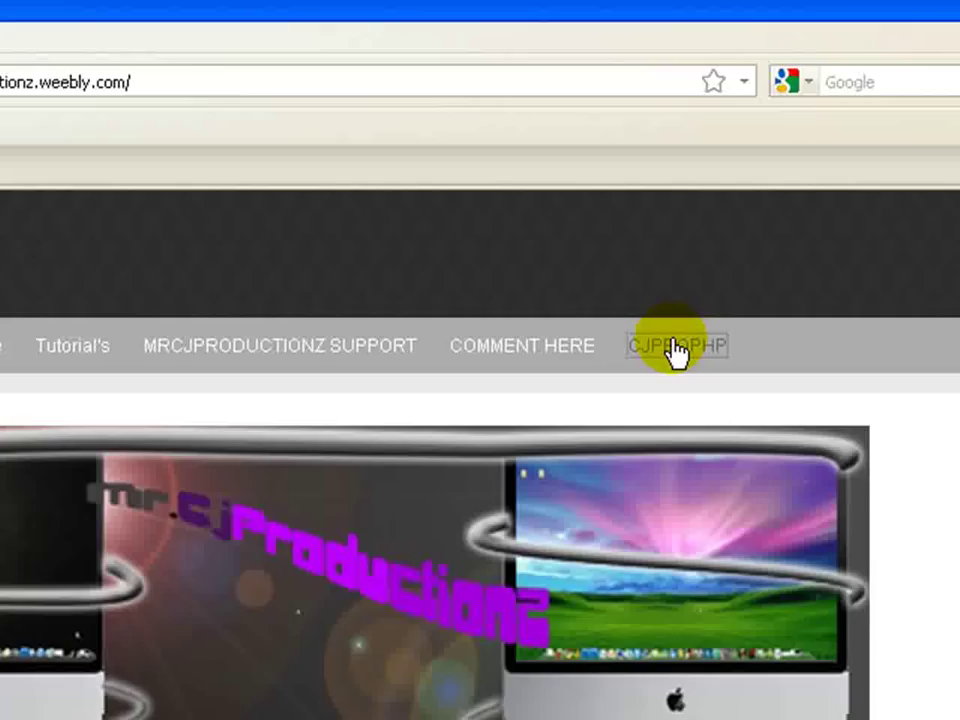
- Follow the CJPROPHP navigation link to the cjprophp.html page
left_click(677, 345)
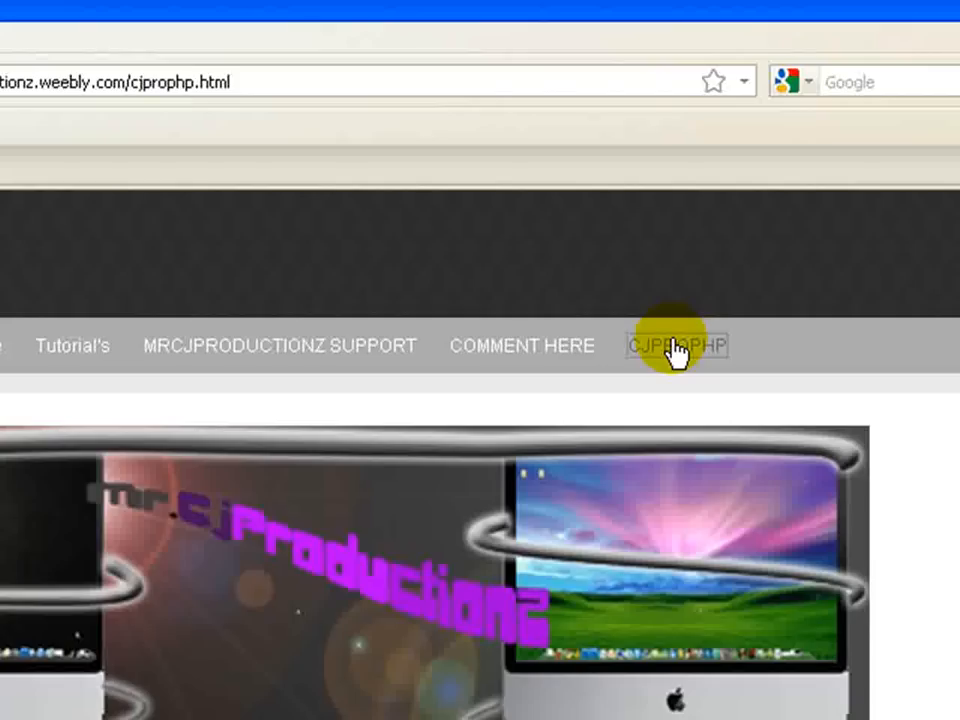
left_click(678, 345)
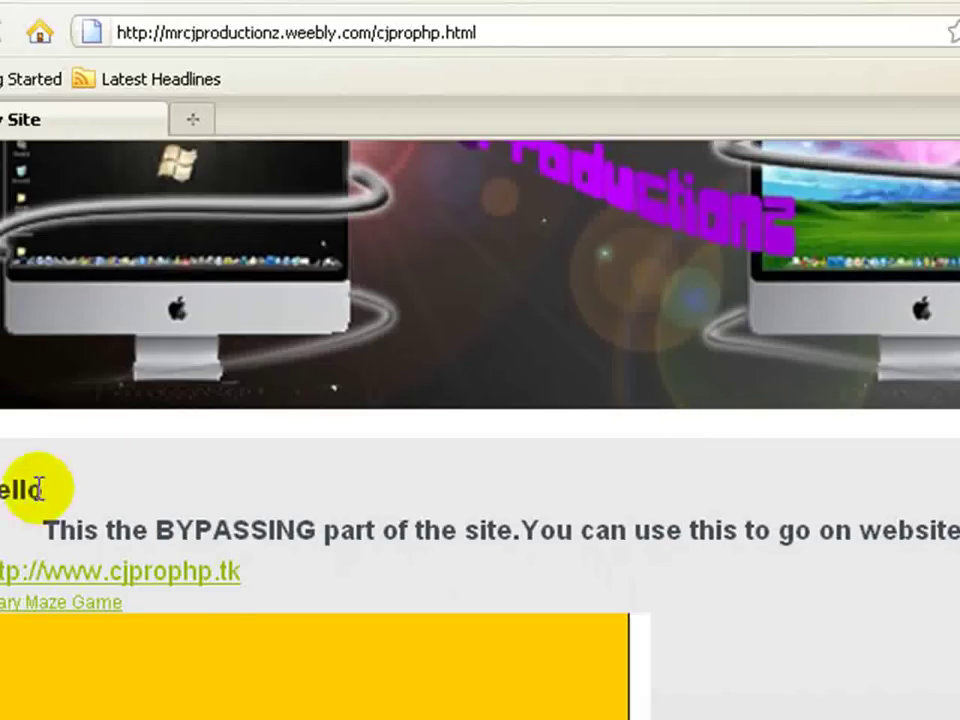
mouse_move(445, 535)
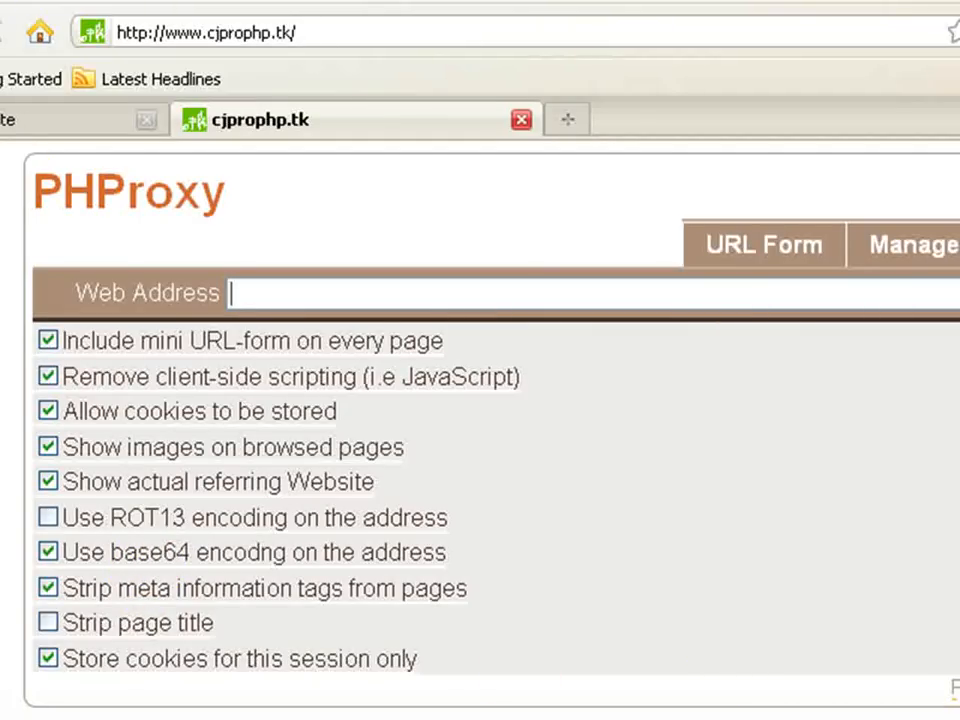
mouse_move(295, 395)
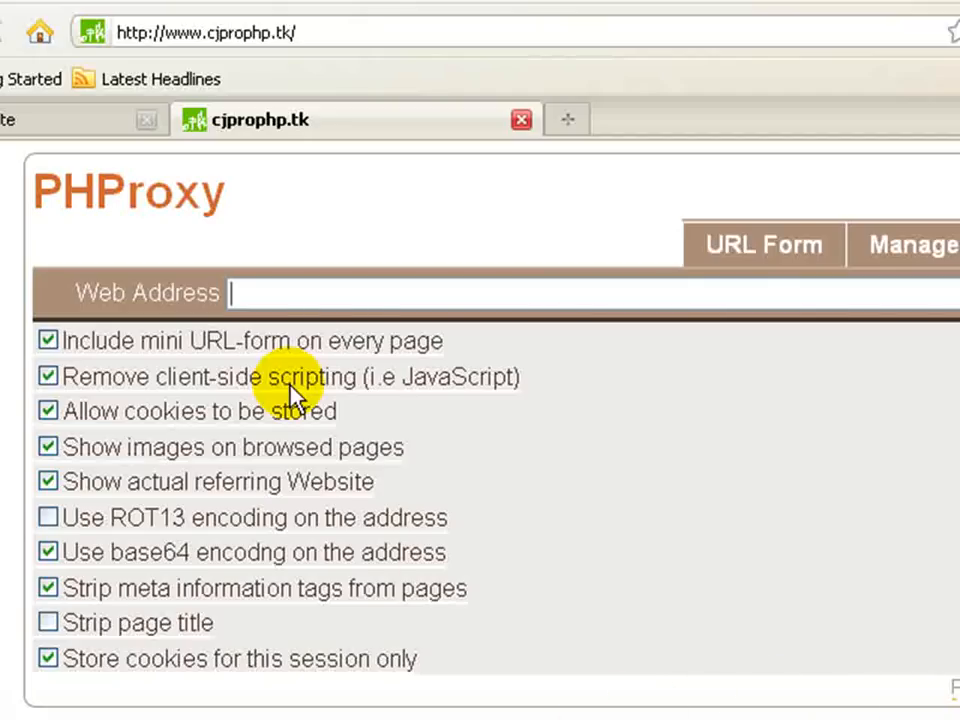
mouse_move(330, 305)
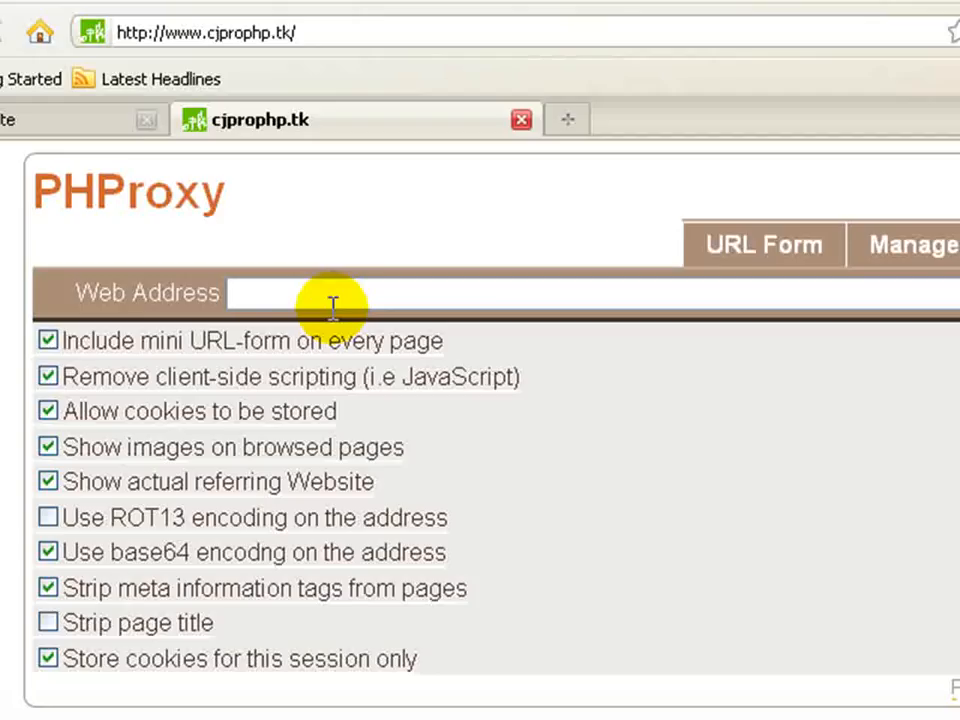
- Type 'faceb' into the PHProxy Web Address field
type("faceb")
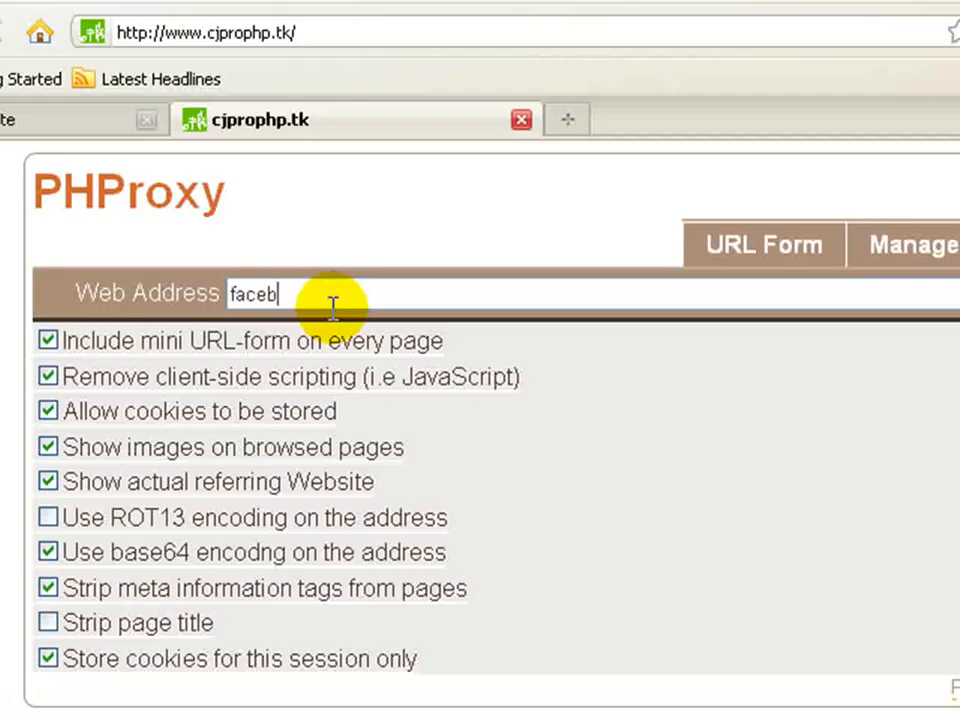